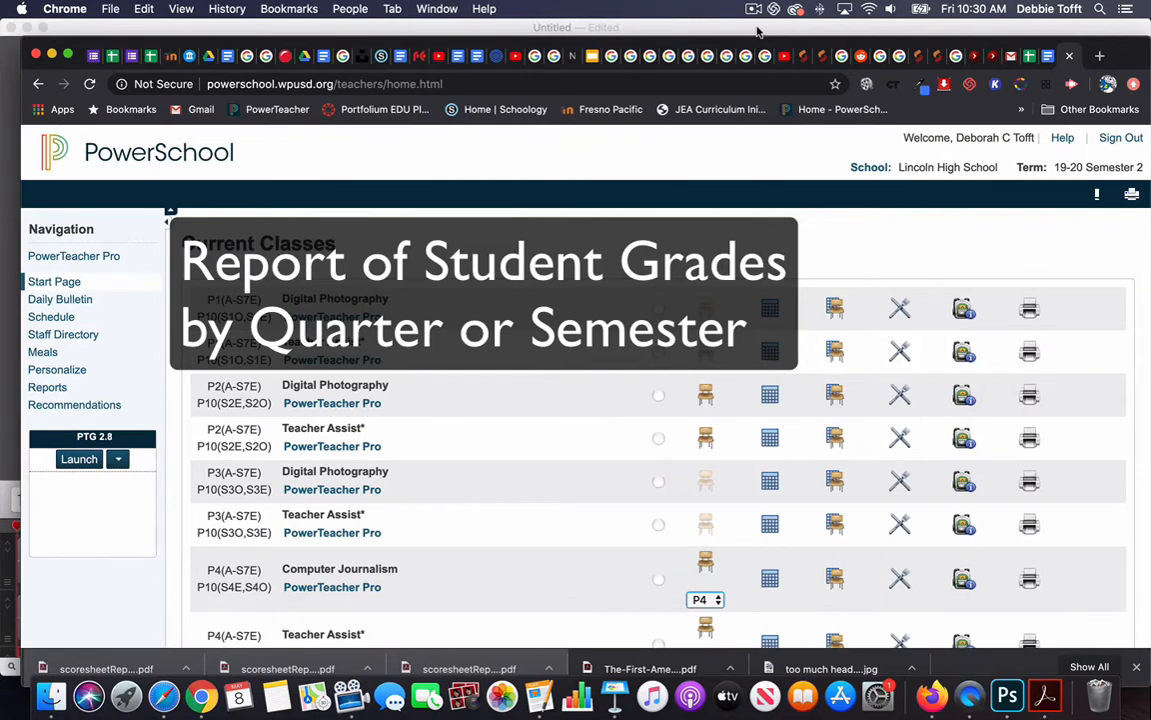
- Go to the Reports area for the P1 Digital Photography class in PowerTeacher Pro
left_click(72, 256)
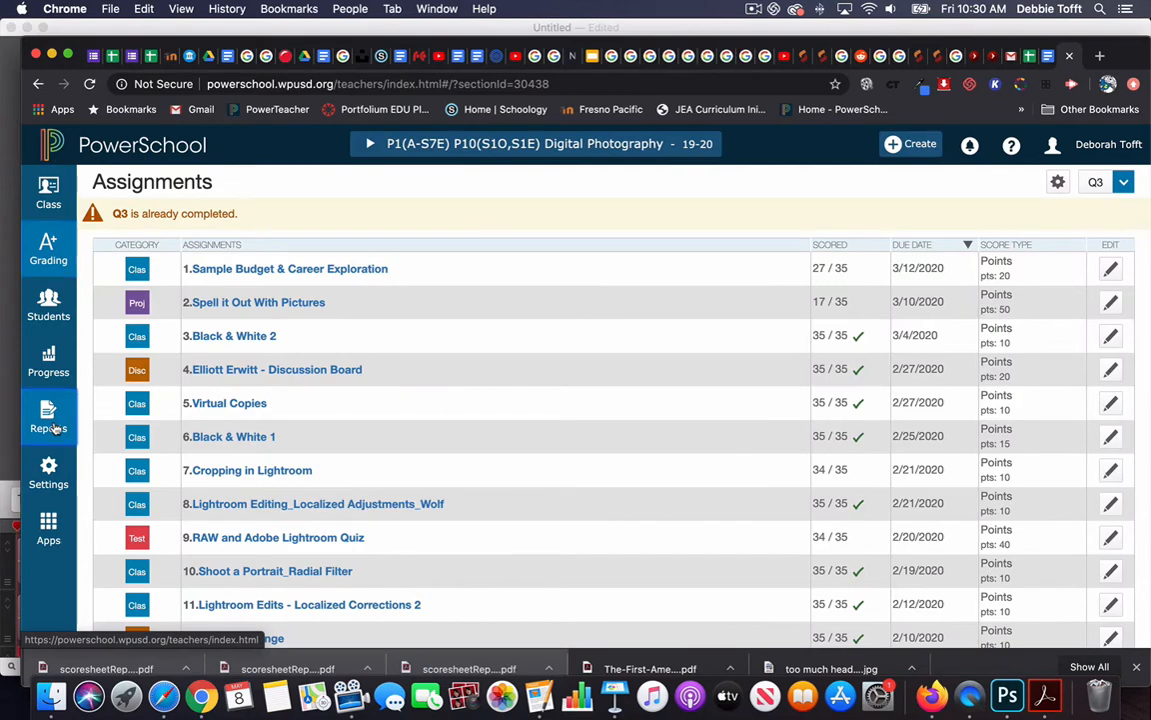
left_click(48, 418)
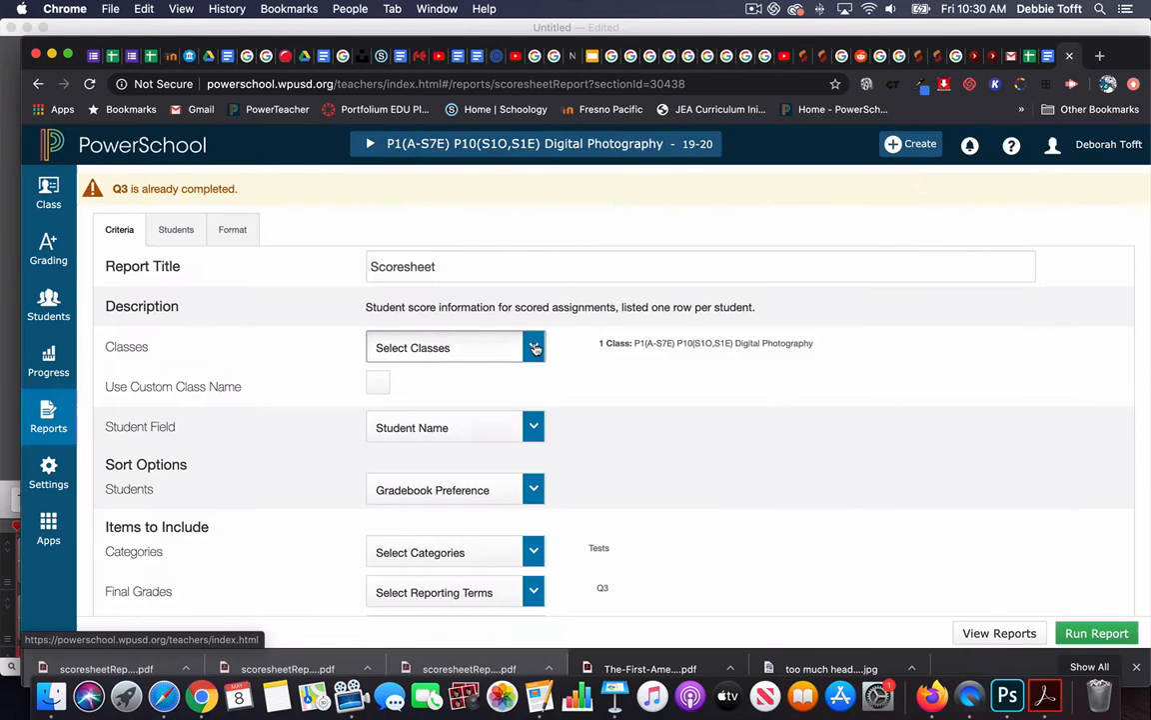
- Include the other Digital Photography periods (P1, P2, P3) in the Scoresheet report
left_click(534, 348)
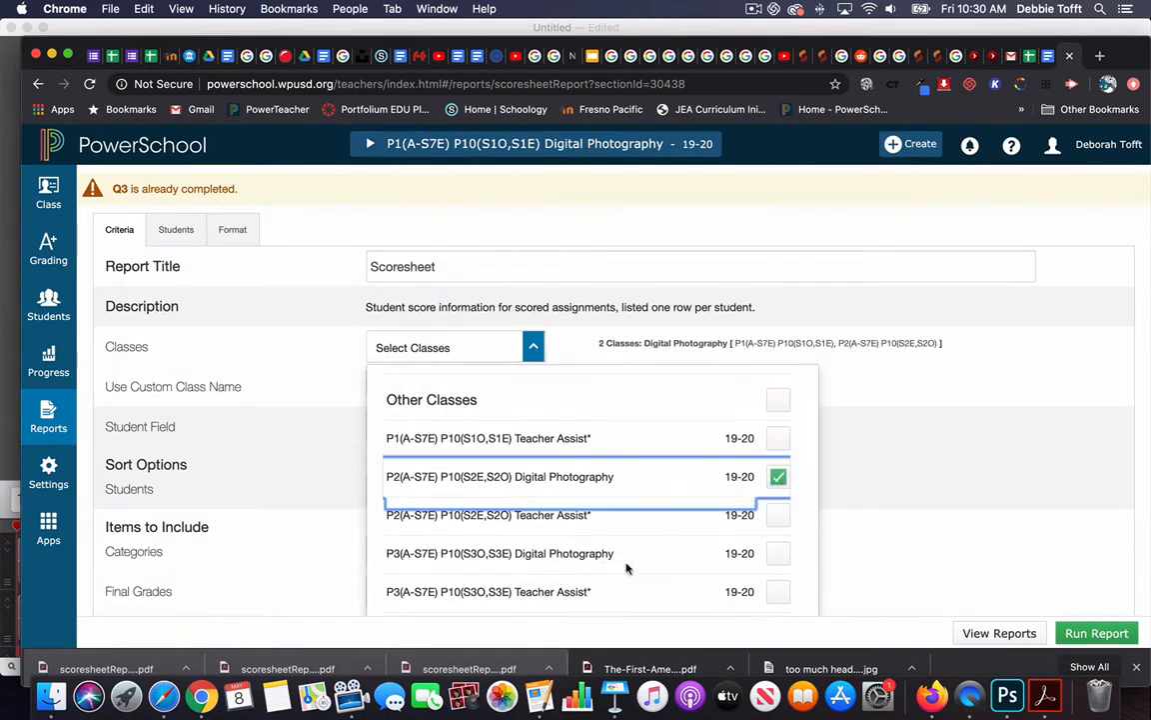
left_click(778, 551)
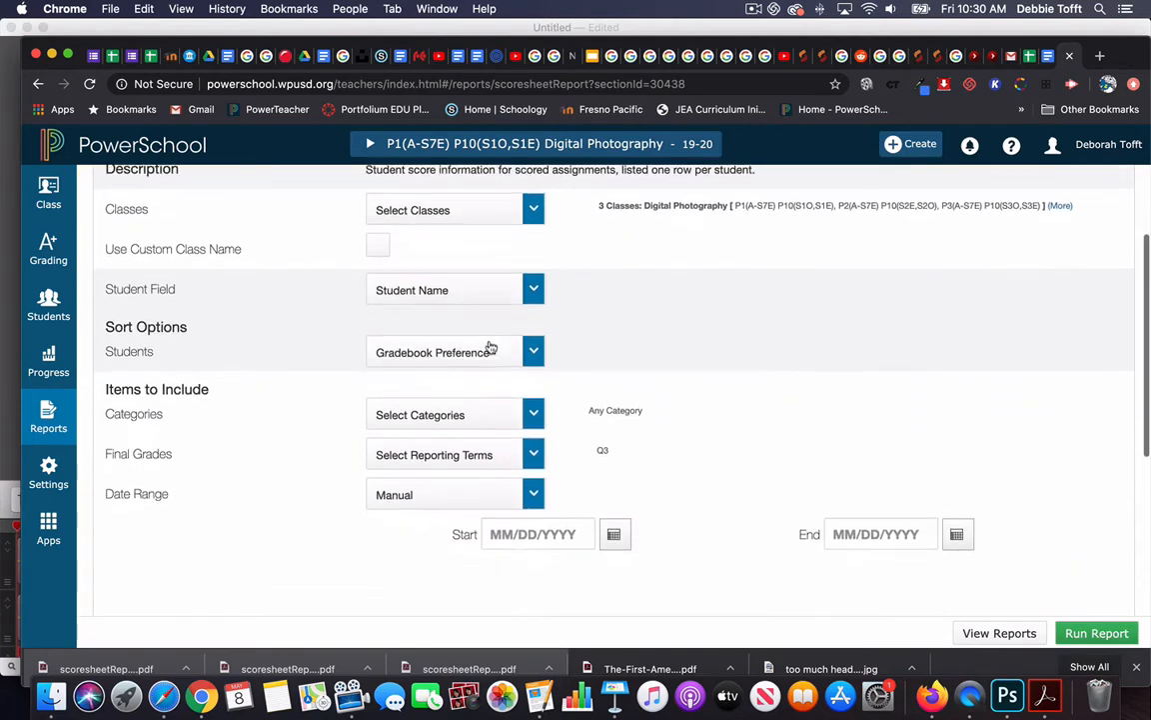
left_click(532, 351)
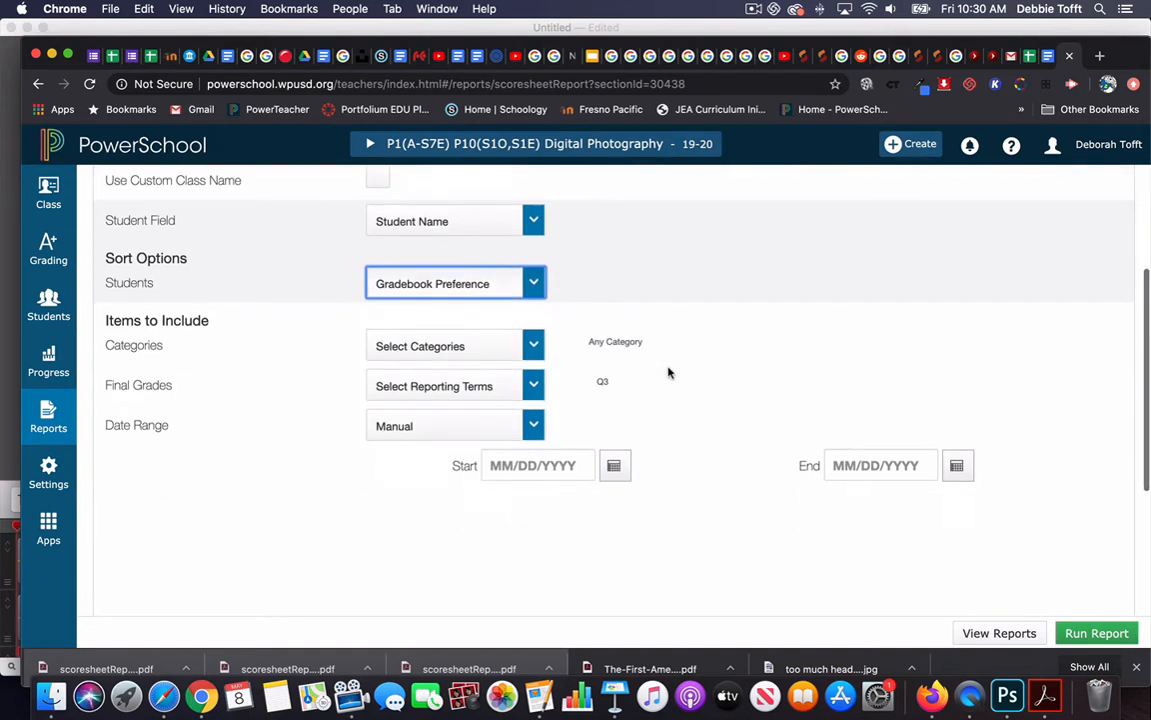
- Adjust the final grade terms for Q3 and limit the report's categories to Tests
scroll("down", 3)
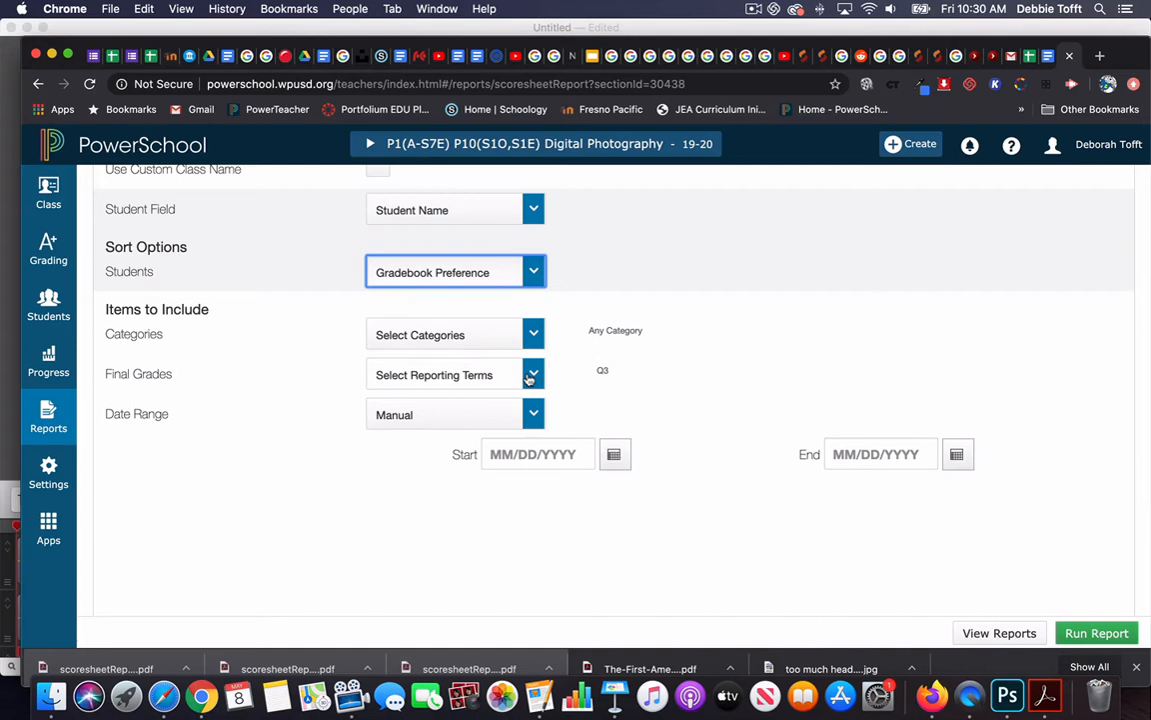
left_click(532, 375)
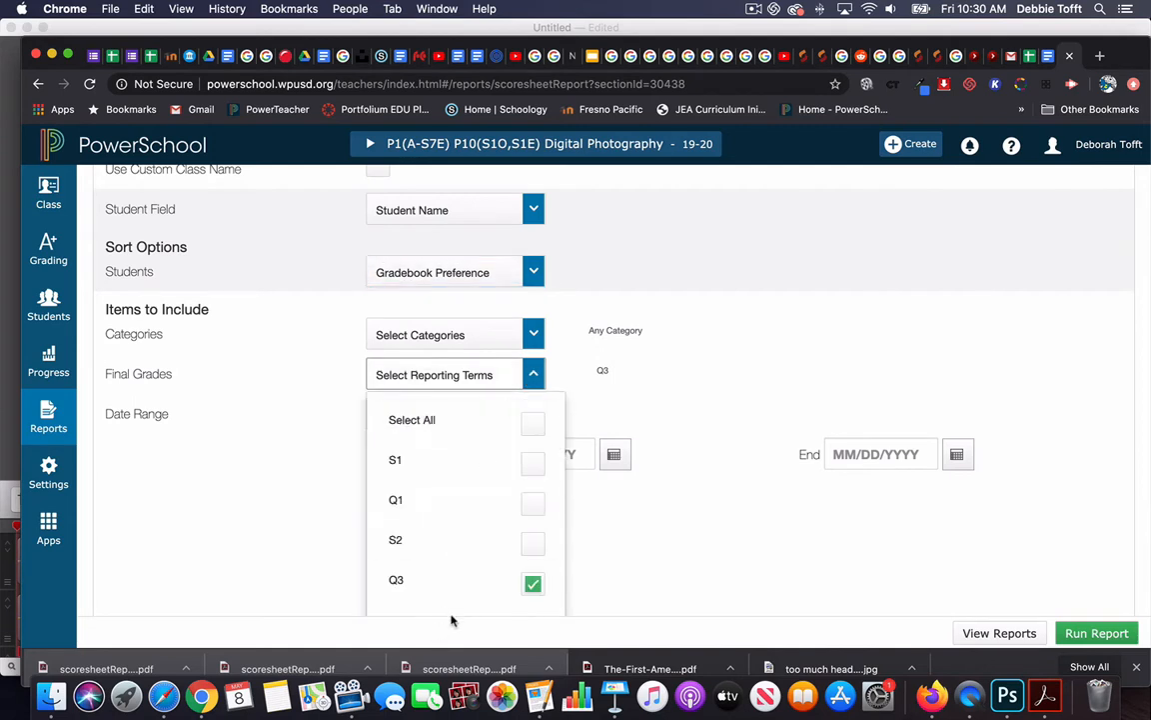
left_click(532, 584)
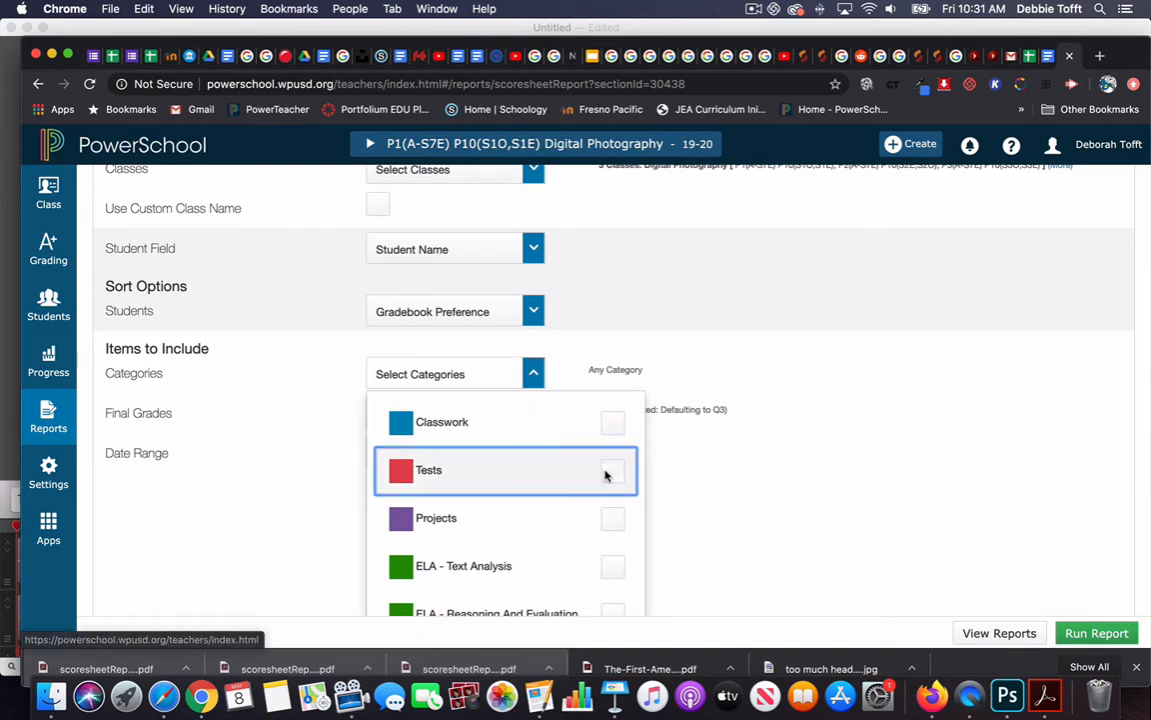
left_click(611, 472)
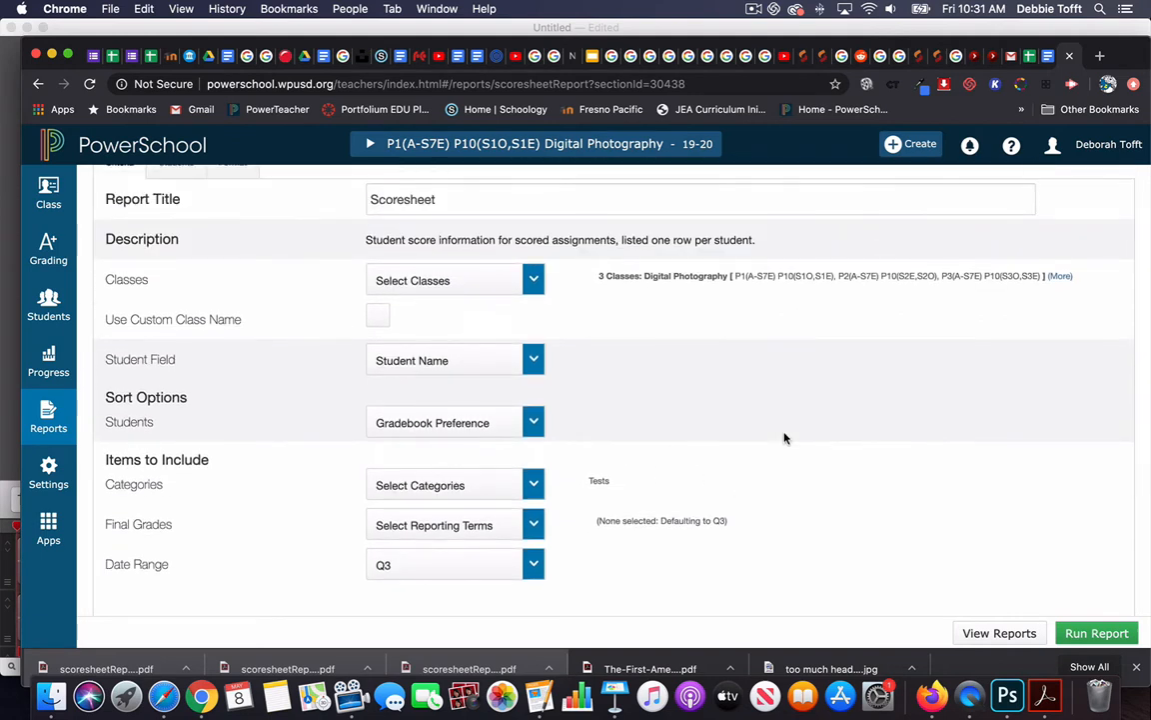
mouse_move(364, 444)
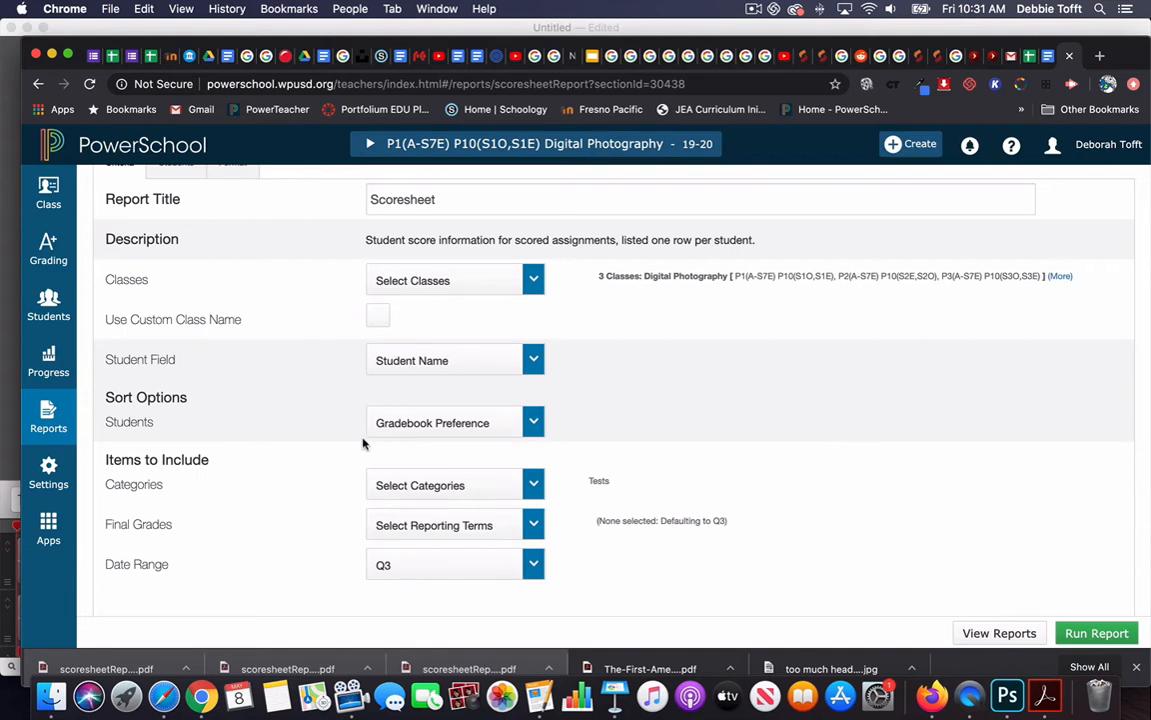
- Set the Scoresheet output format to PDF and run the report
left_click(232, 228)
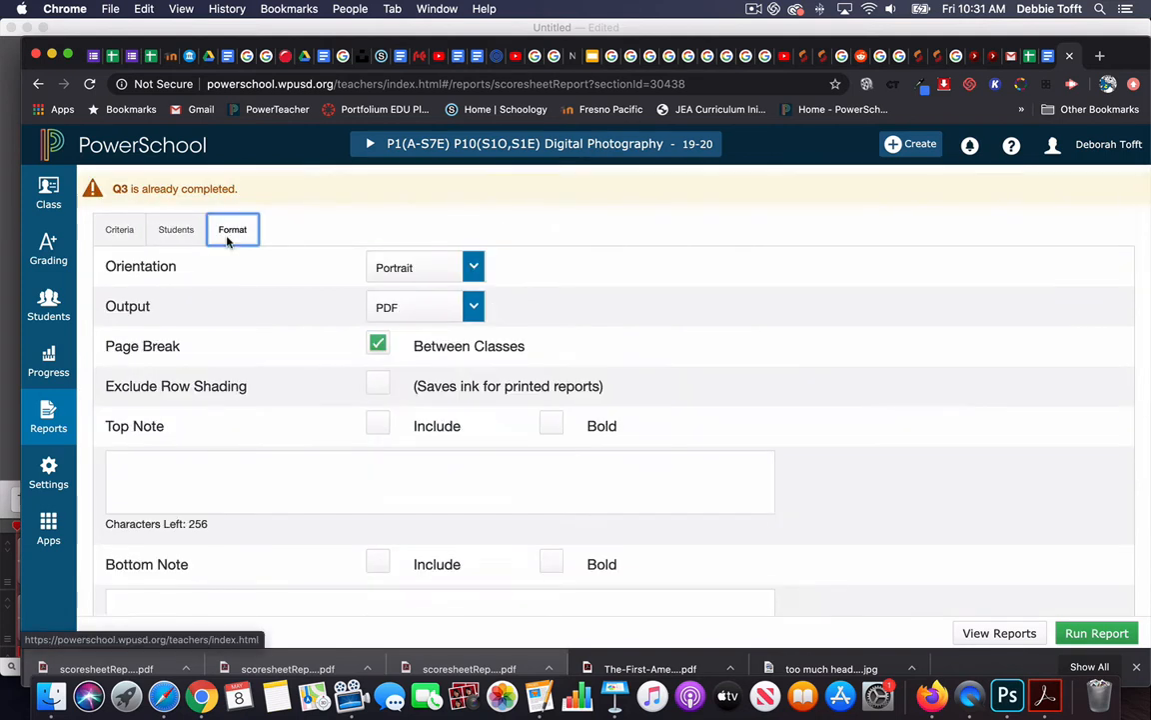
left_click(471, 268)
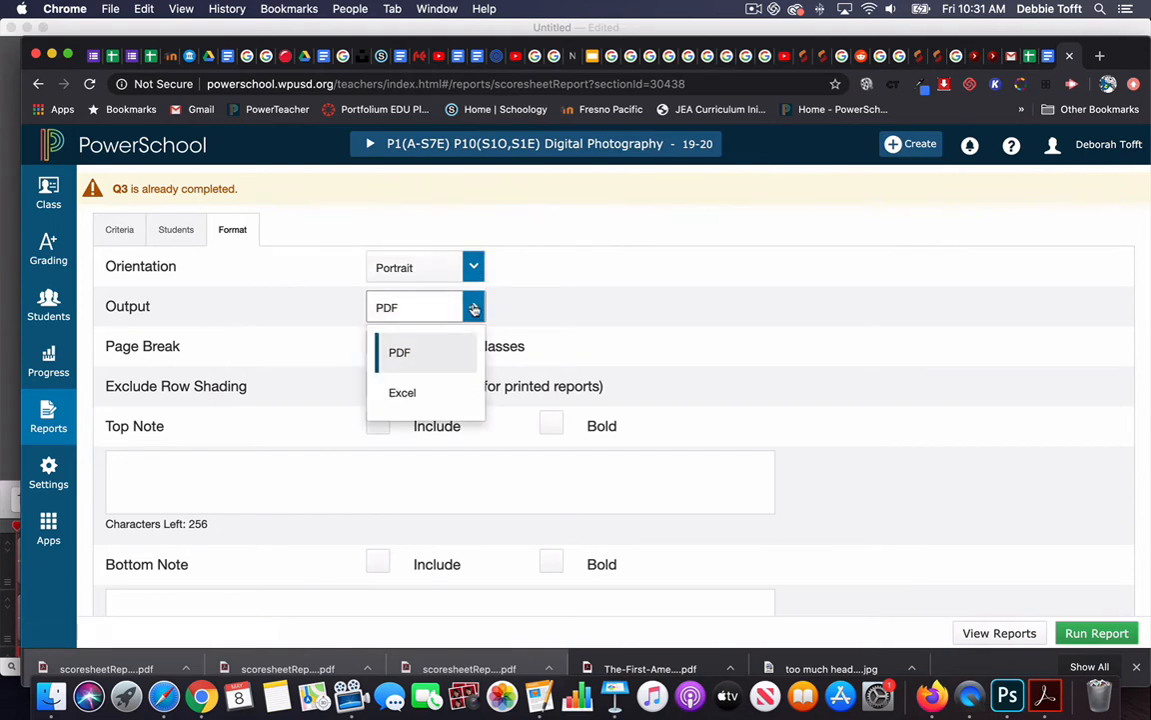
left_click(400, 352)
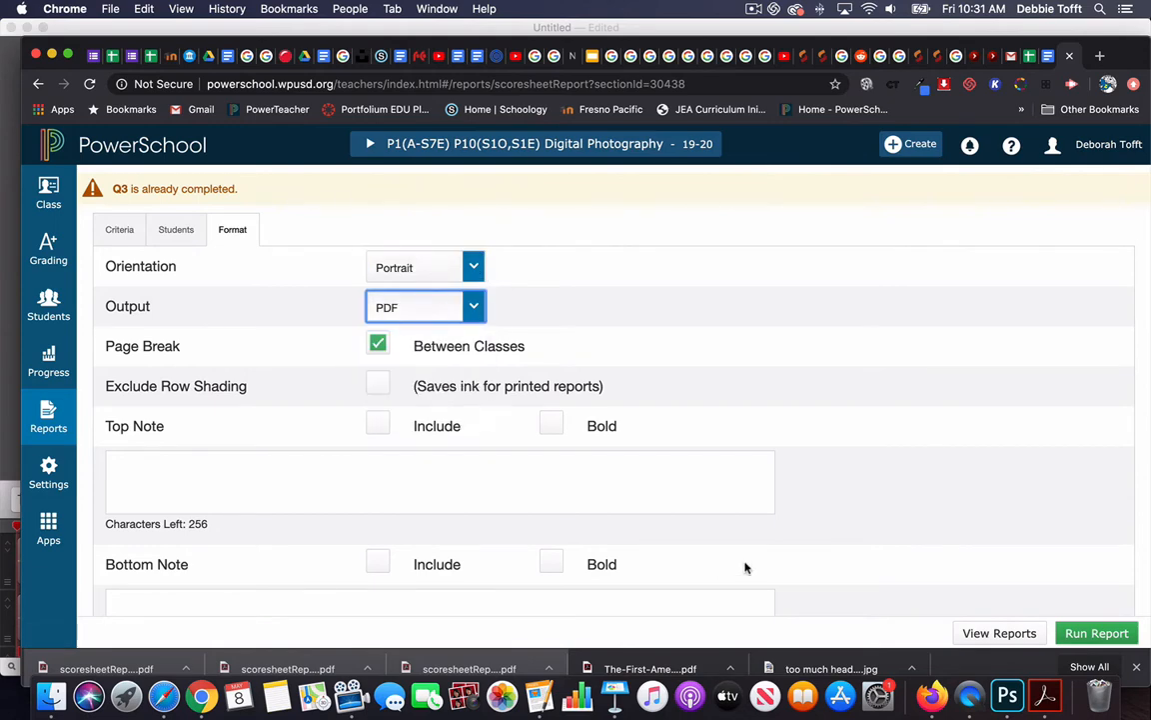
left_click(1096, 632)
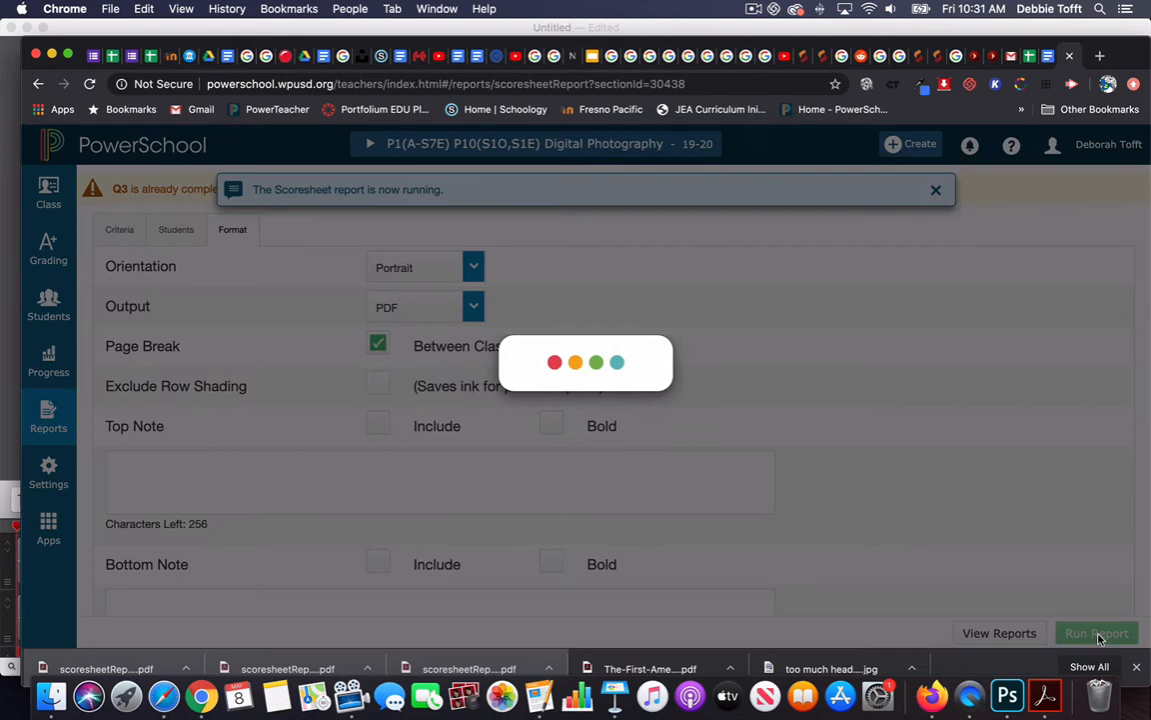
- Dismiss the 'report has been queued' notice and go to the report queue
left_click(1095, 631)
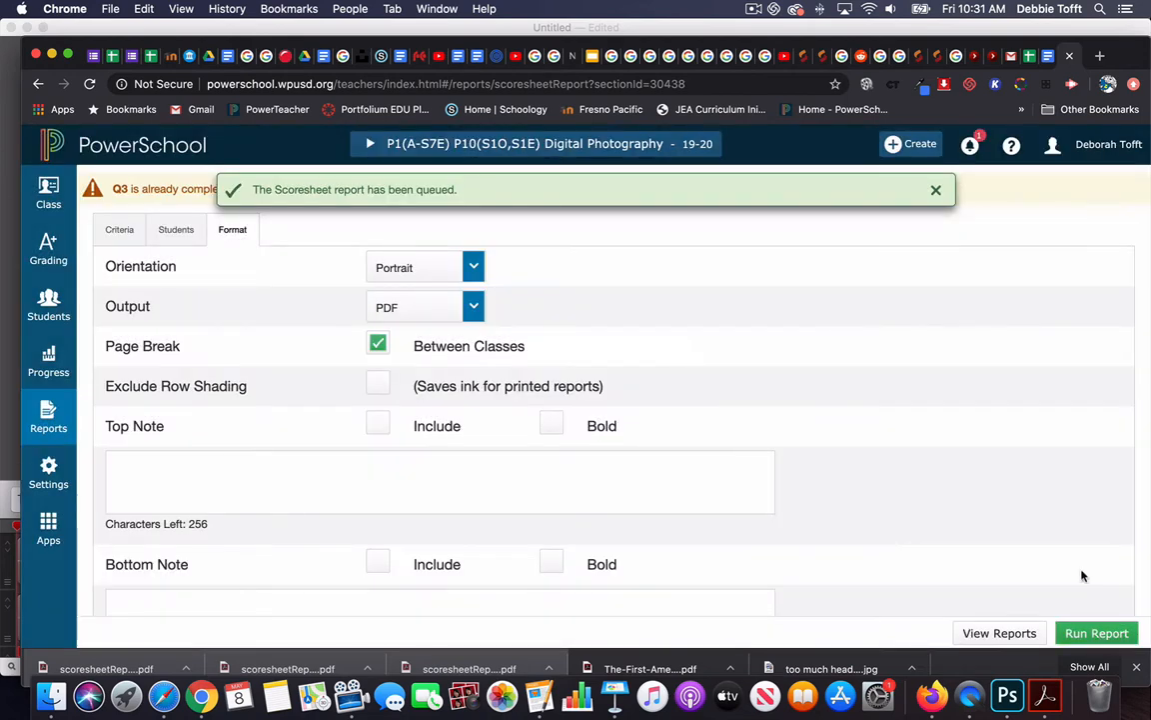
left_click(936, 190)
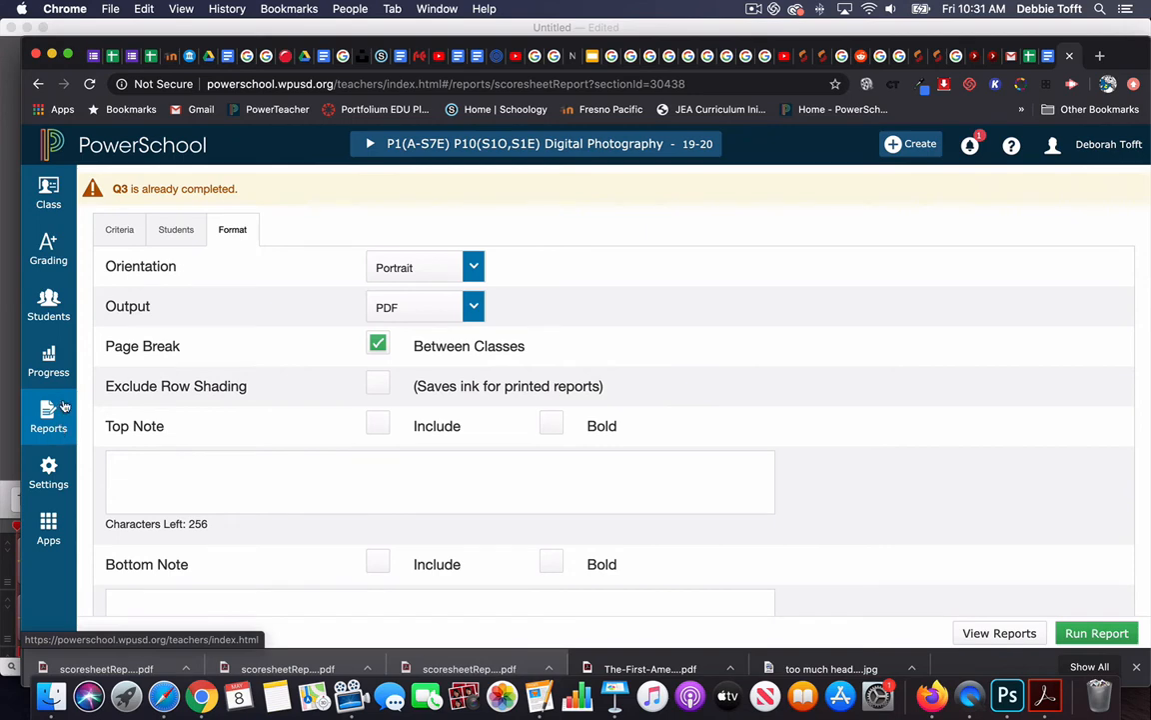
left_click(48, 417)
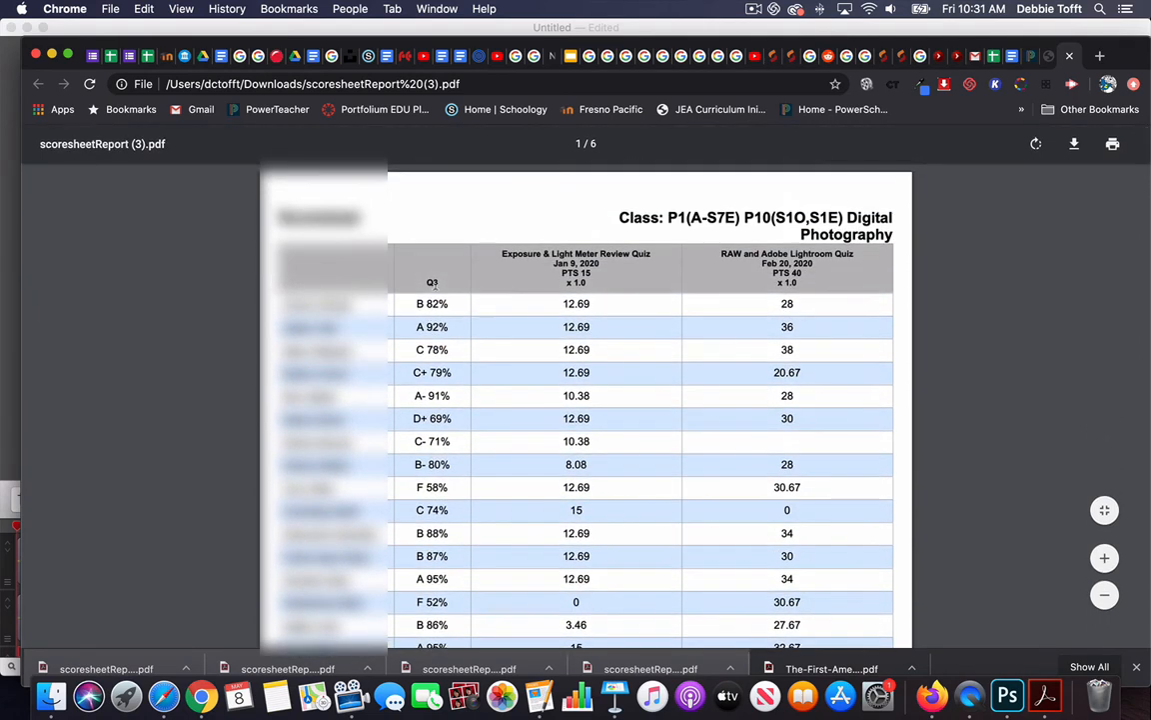
- Scroll through the Scoresheet PDF to see P1's full roster and the P2 class on page 2
scroll("down", 3)
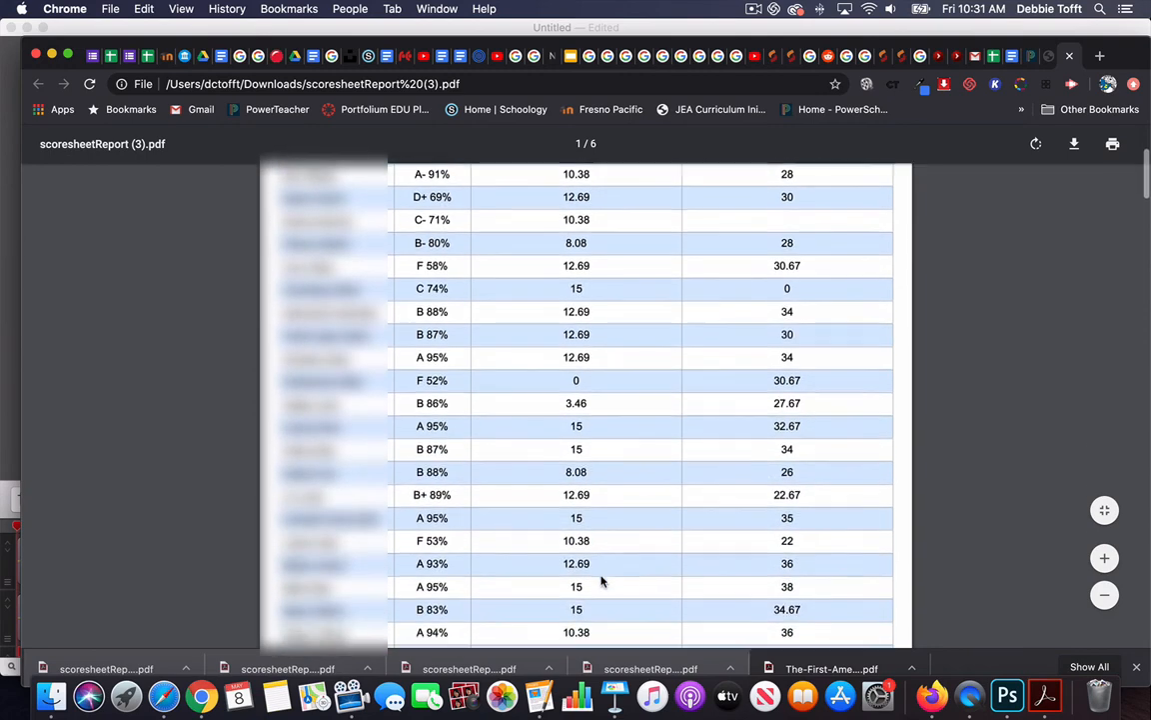
scroll("down", 3)
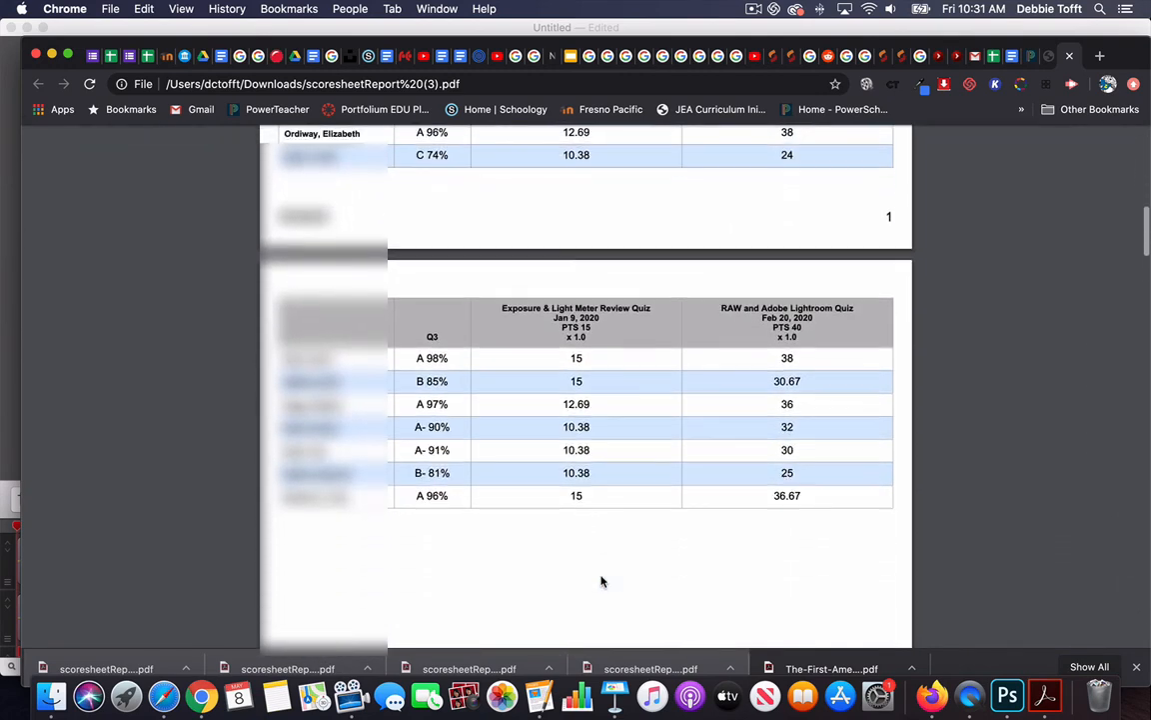
scroll("down", 3)
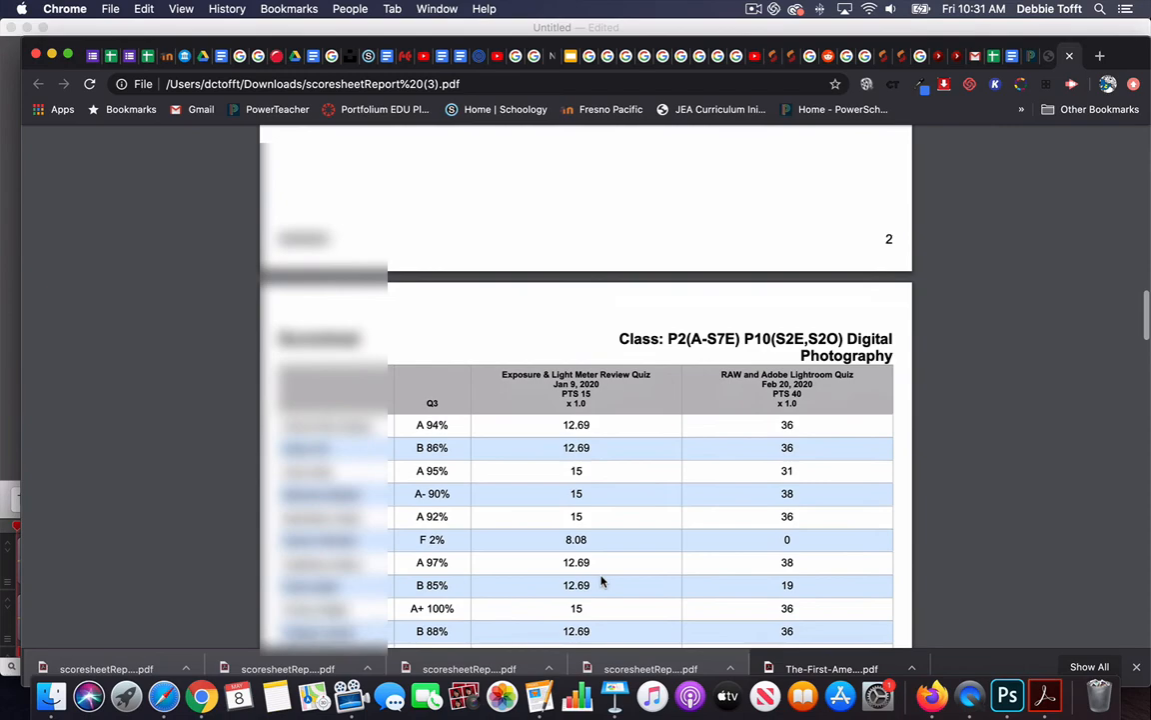
scroll("down", 3)
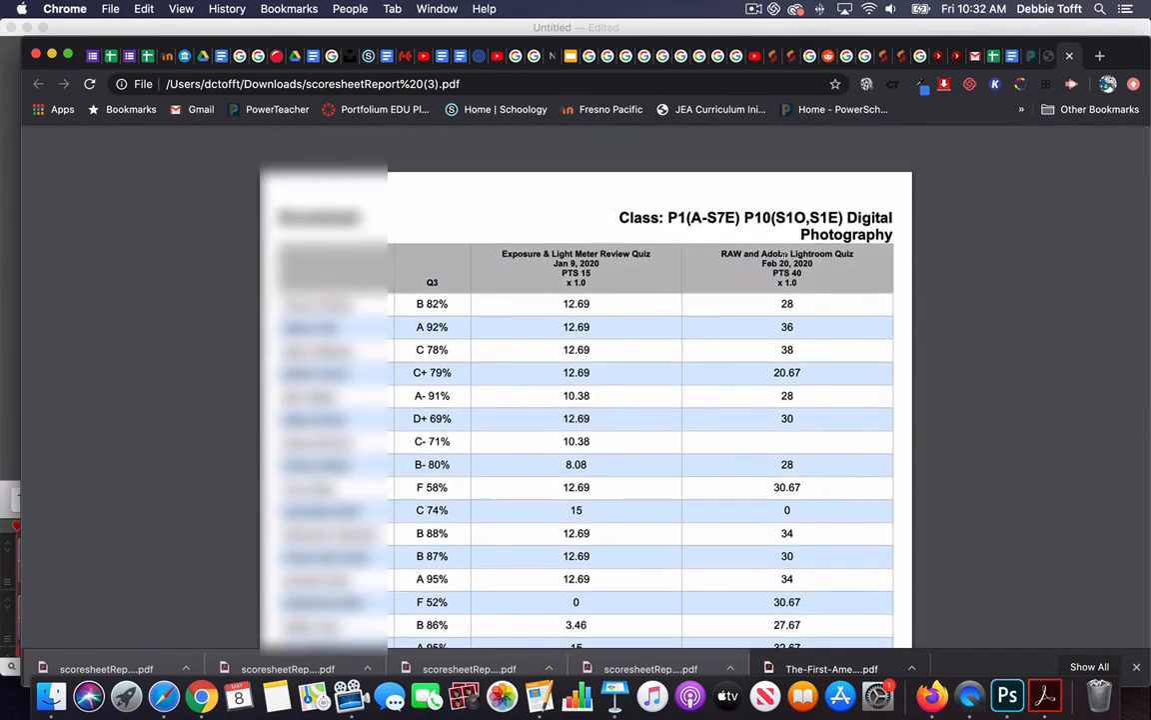
mouse_move(324, 272)
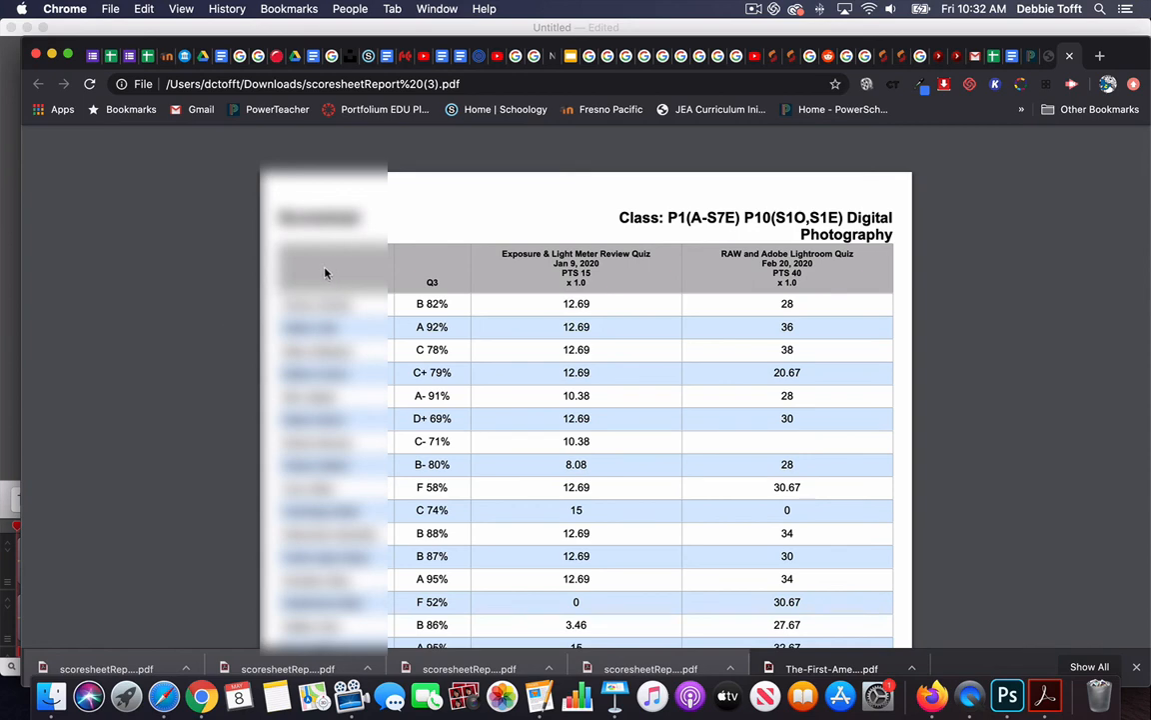
mouse_move(265, 340)
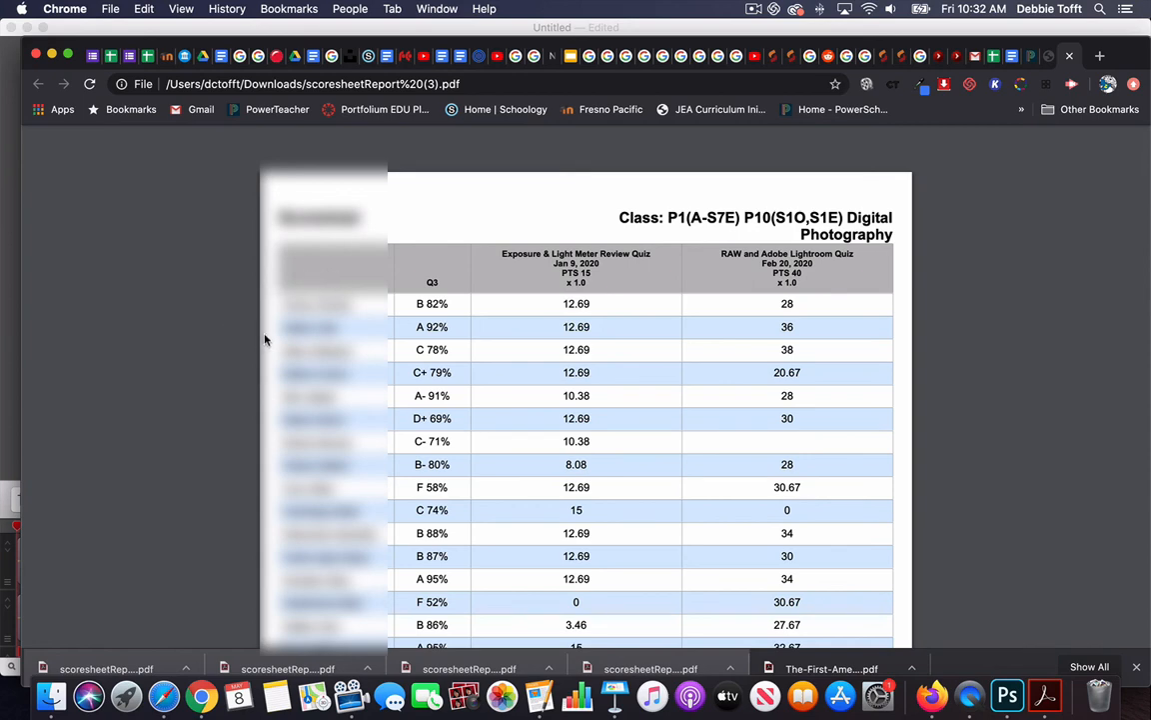